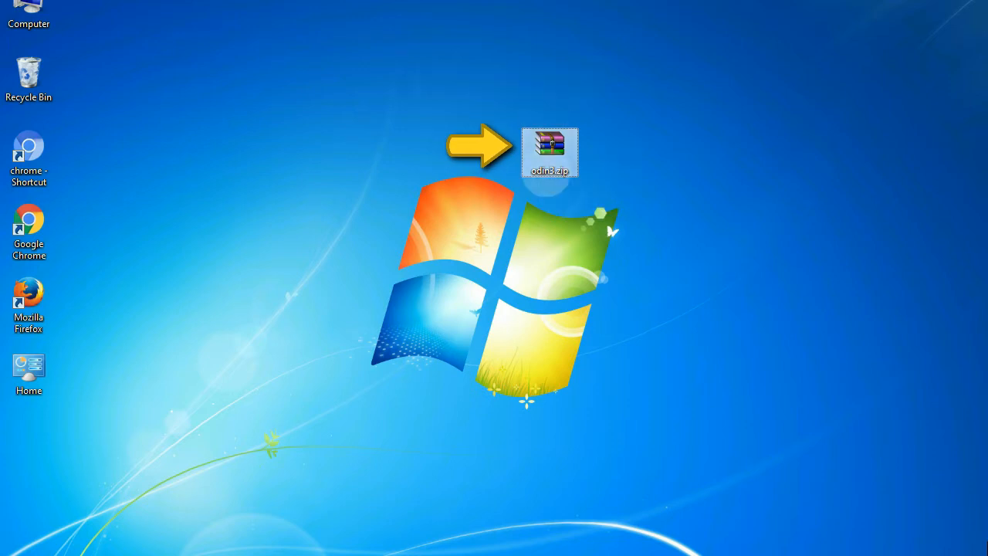
mouse_move(550, 151)
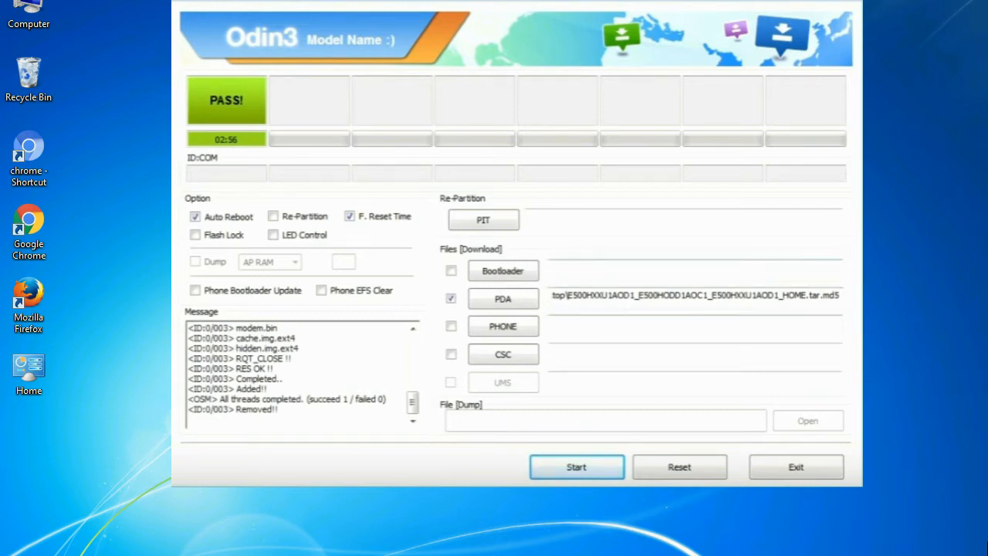
Step: Exit Odin3, leaving the desktop with the Odin_v3.09 zip archive
click(795, 466)
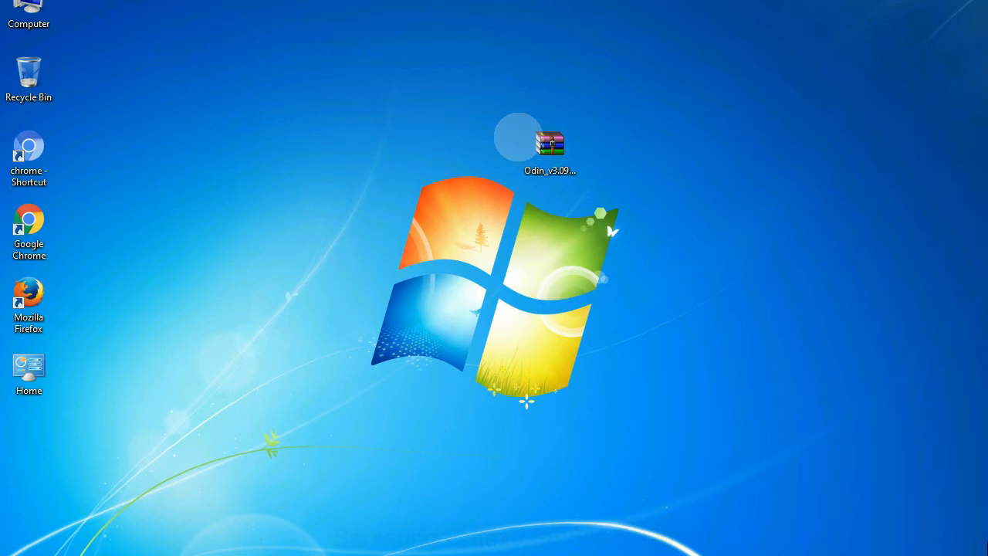
Step: Extract Odin_v3.09.zip in place and launch Odin3 v3.09.exe from its folder
click(549, 146)
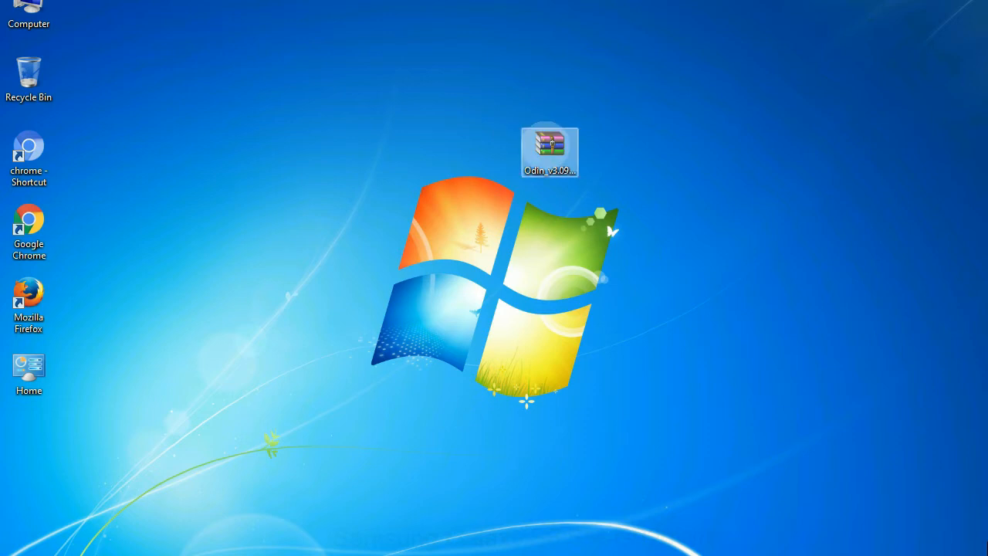
right_click(549, 151)
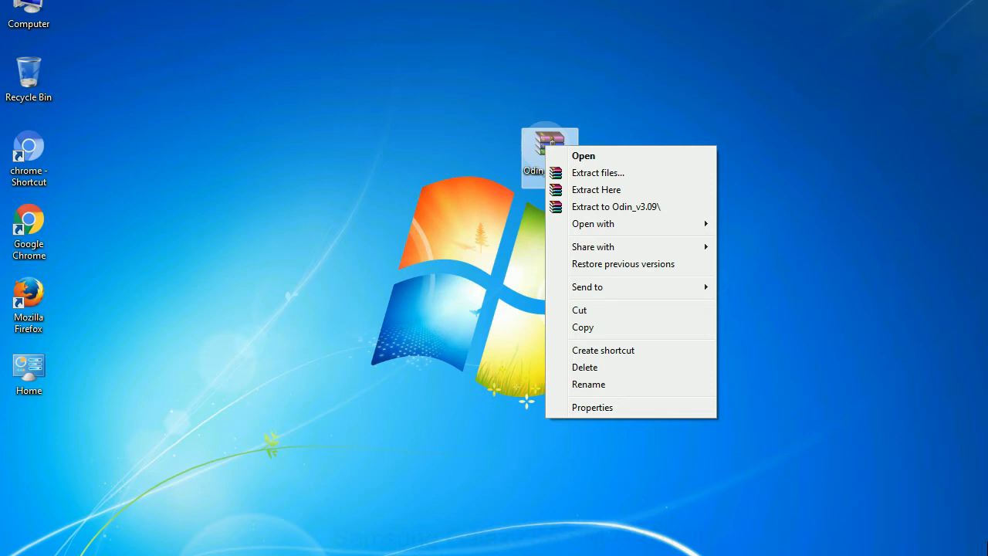
mouse_move(596, 189)
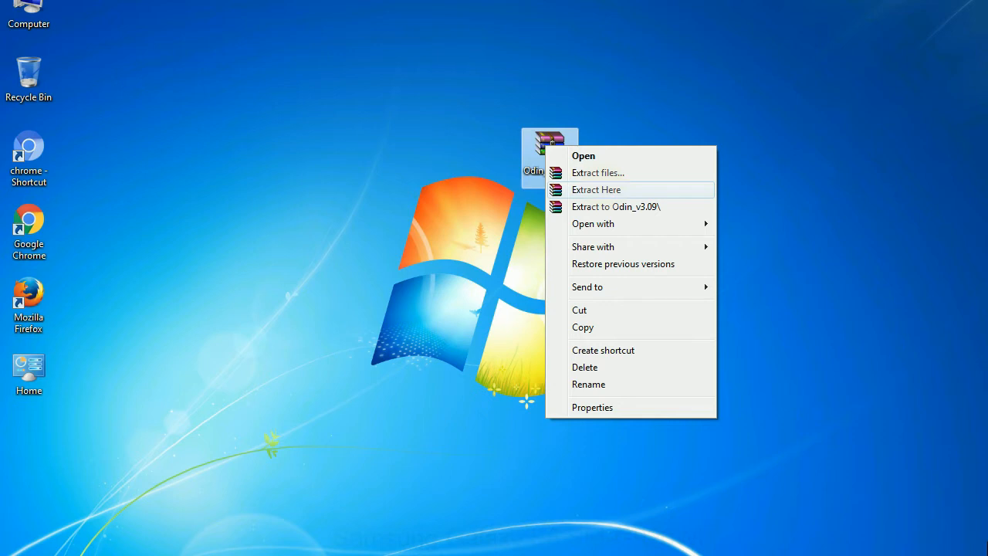
click(596, 189)
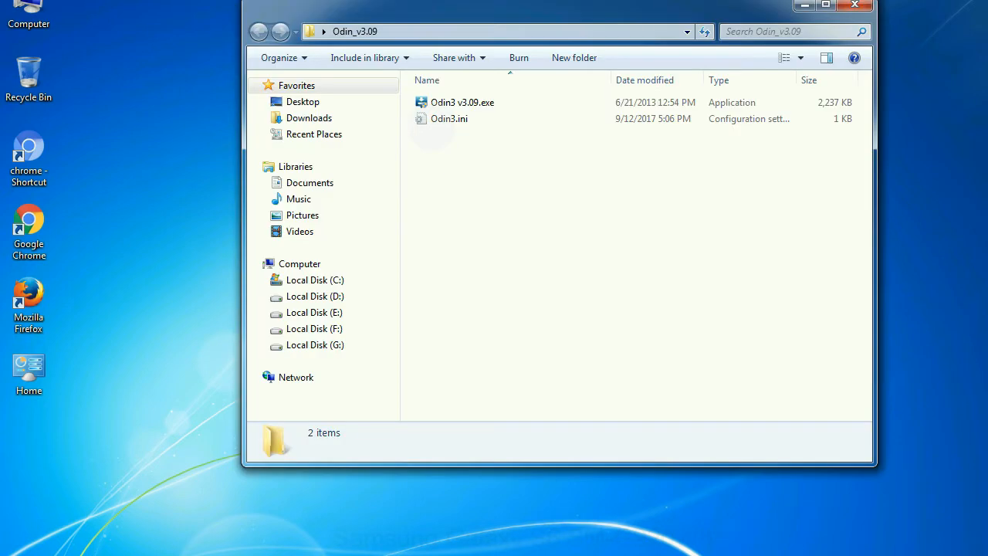
right_click(461, 102)
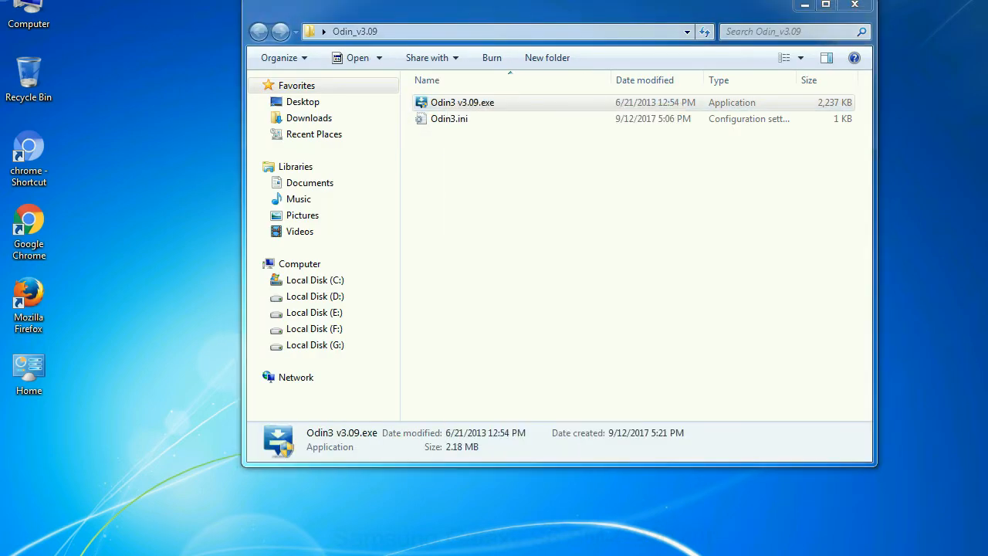
double_click(462, 101)
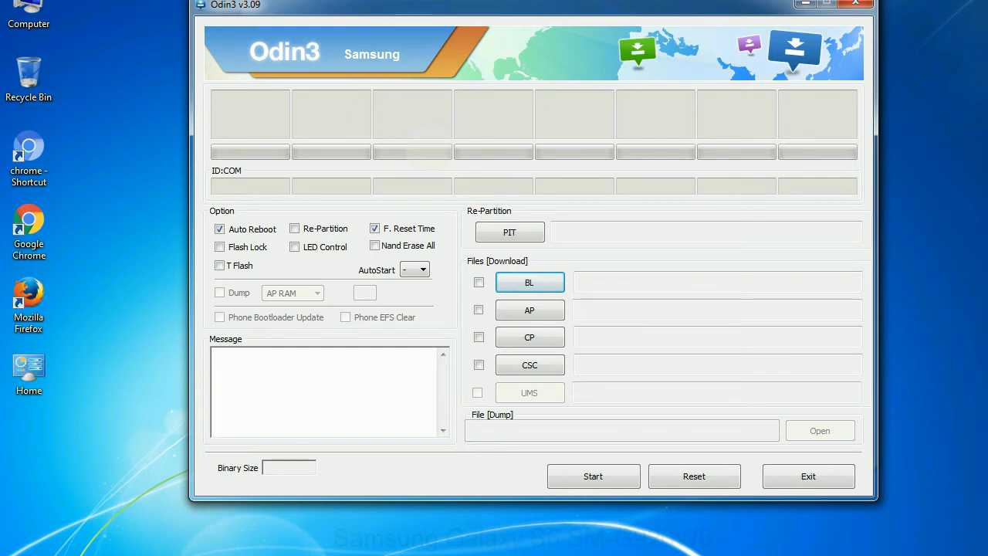
Step: Dismiss Odin3 v3.09 while its BL, AP, CP and CSC slots are empty
click(854, 4)
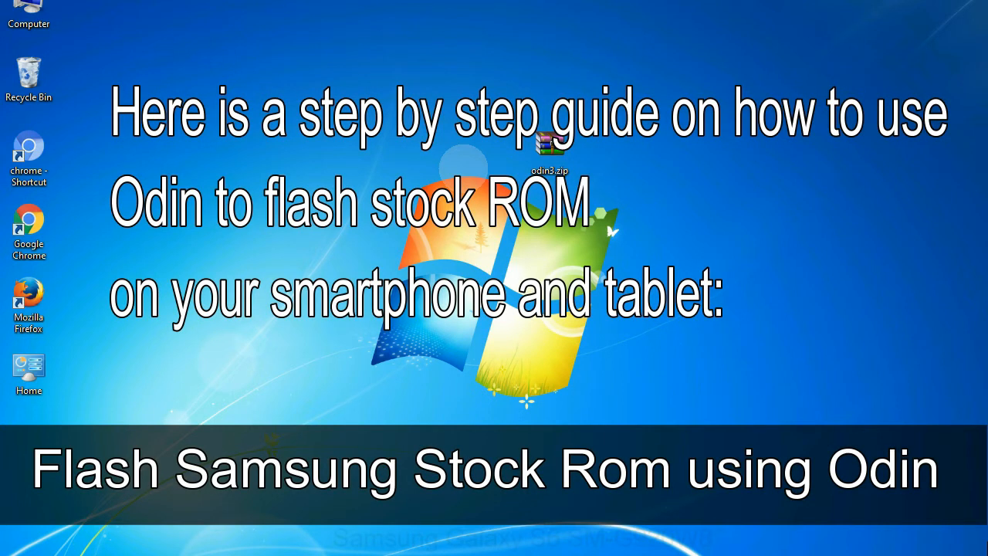
Step: Select odin3.zip on the desktop after closing Odin3
click(549, 146)
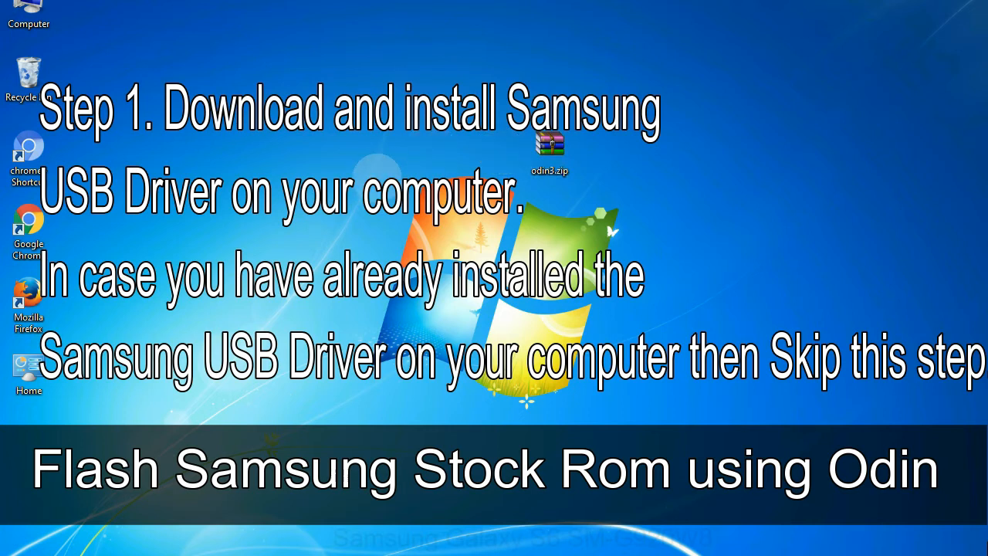
click(550, 146)
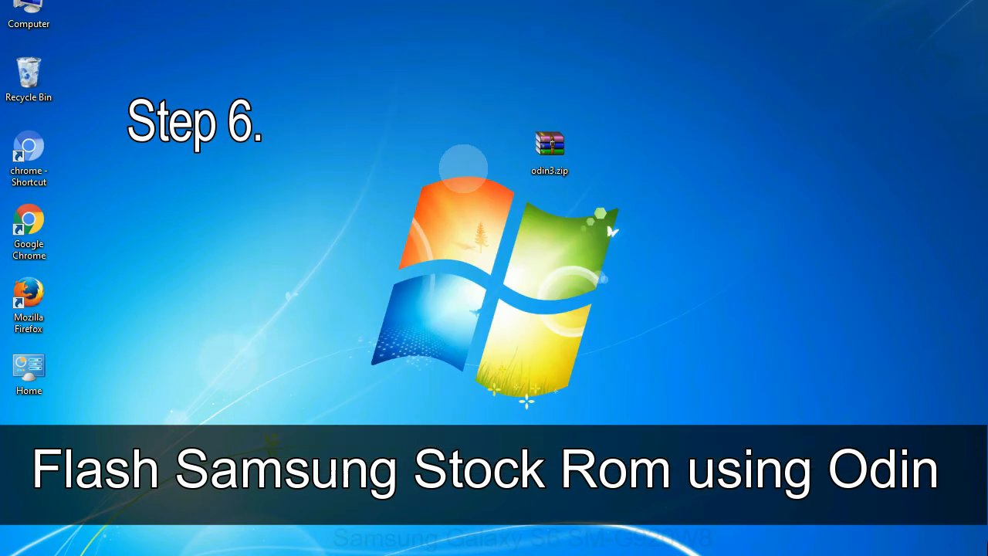
click(548, 147)
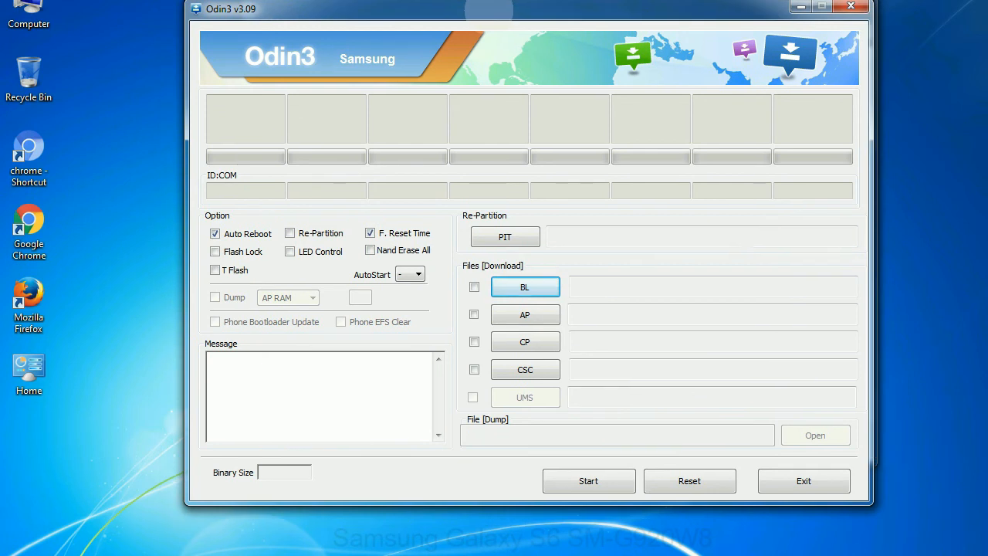
Step: Close the Odin3 v3.09 window after reviewing it, with no firmware loaded
click(851, 7)
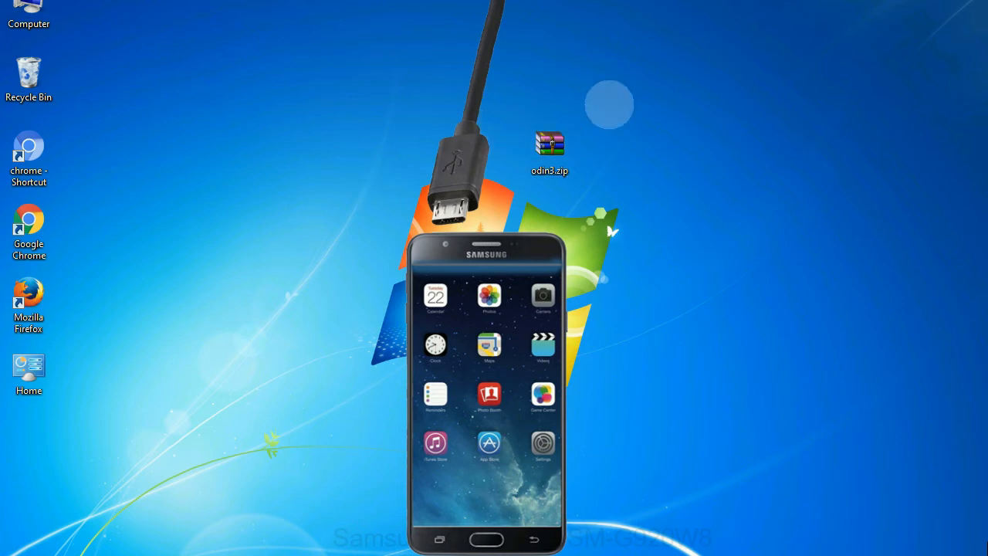
mouse_move(590, 147)
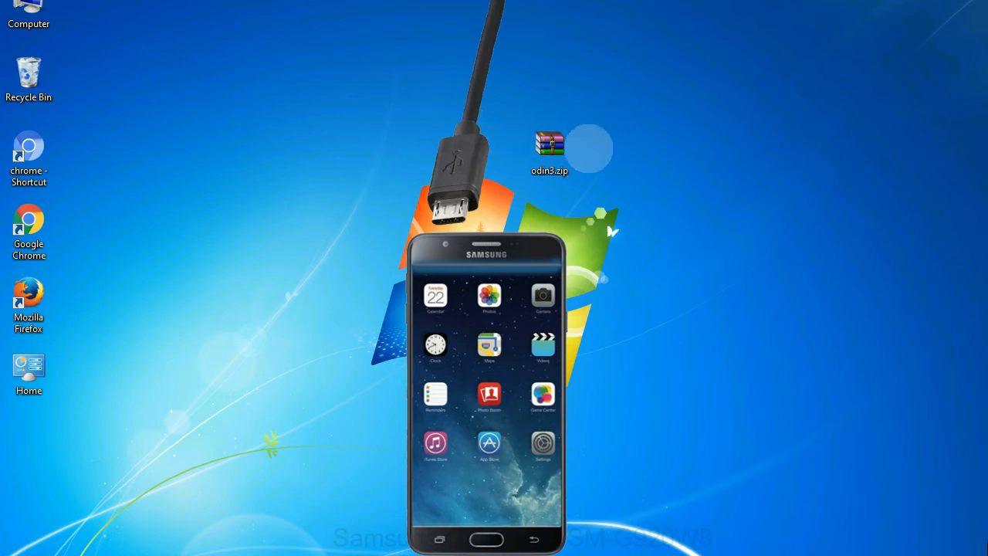
Step: Launch Odin3 from odin3.zip so the phone shows as added on COM3
double_click(549, 146)
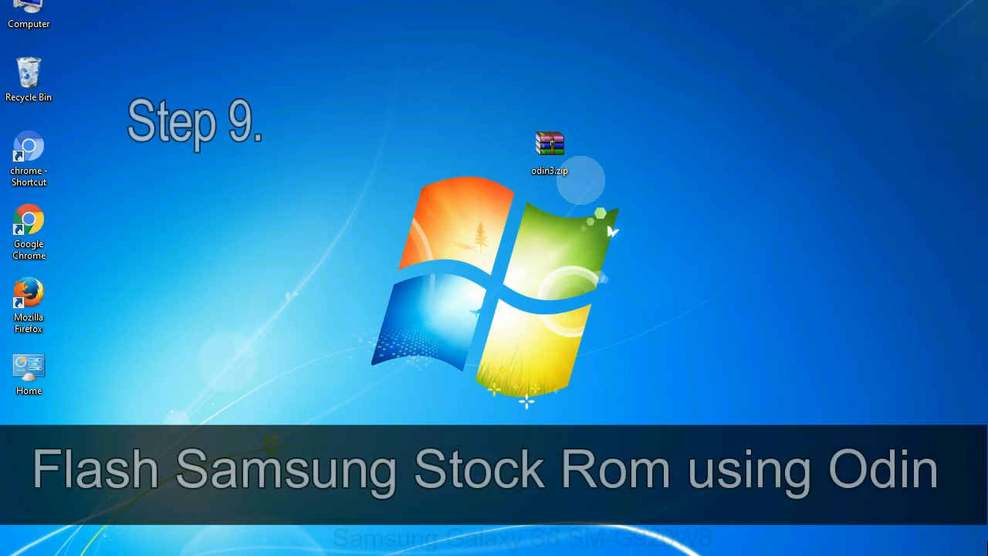
click(549, 150)
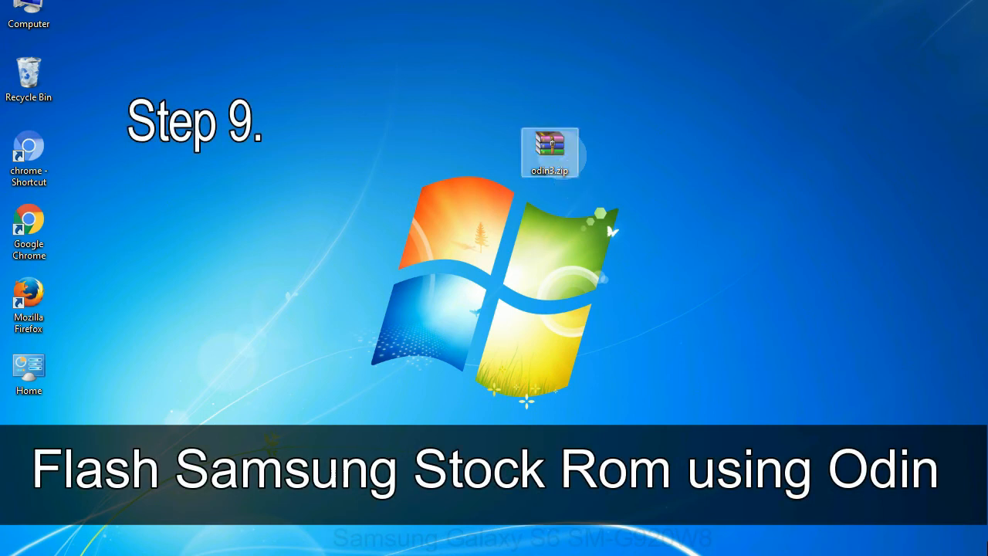
double_click(550, 152)
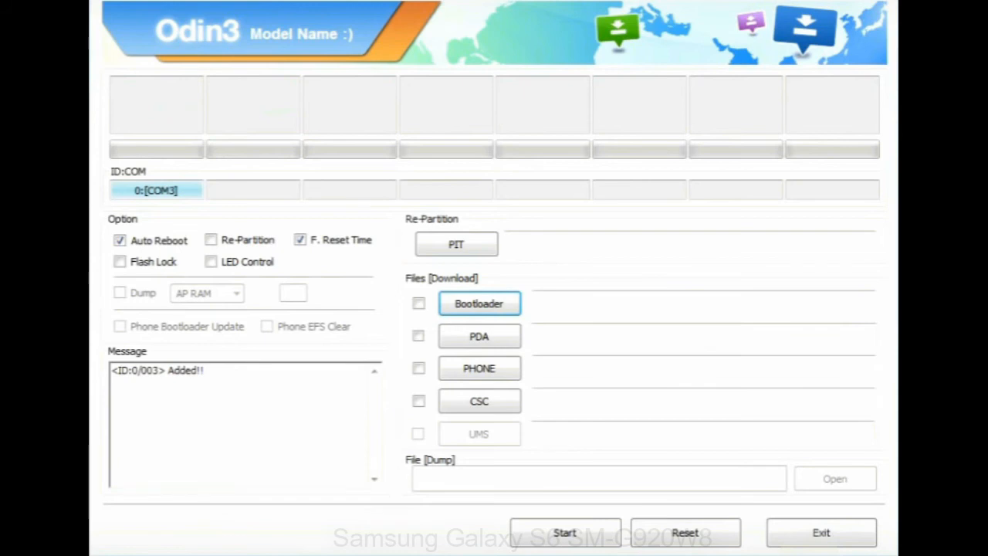
Step: Load E500HXXU1AOD1_E500HODD1AOC1_E500HXXU1AOD1_HOME.tar.md5 from the Desktop into PDA
click(478, 302)
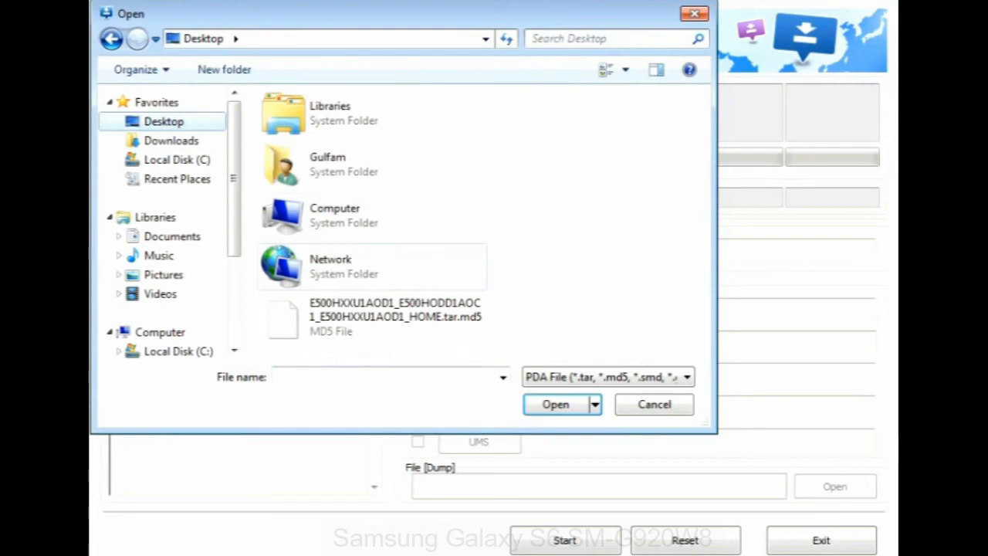
click(555, 404)
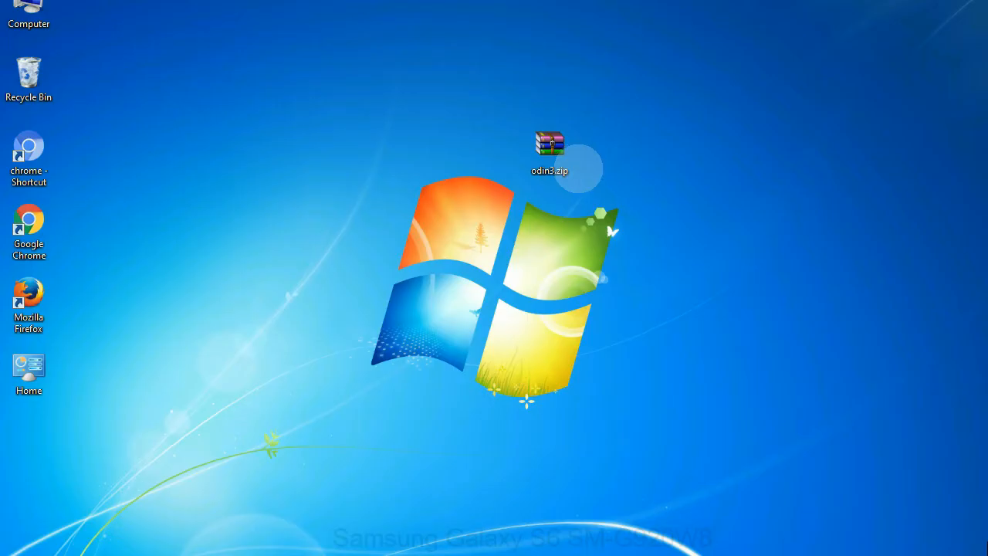
click(550, 151)
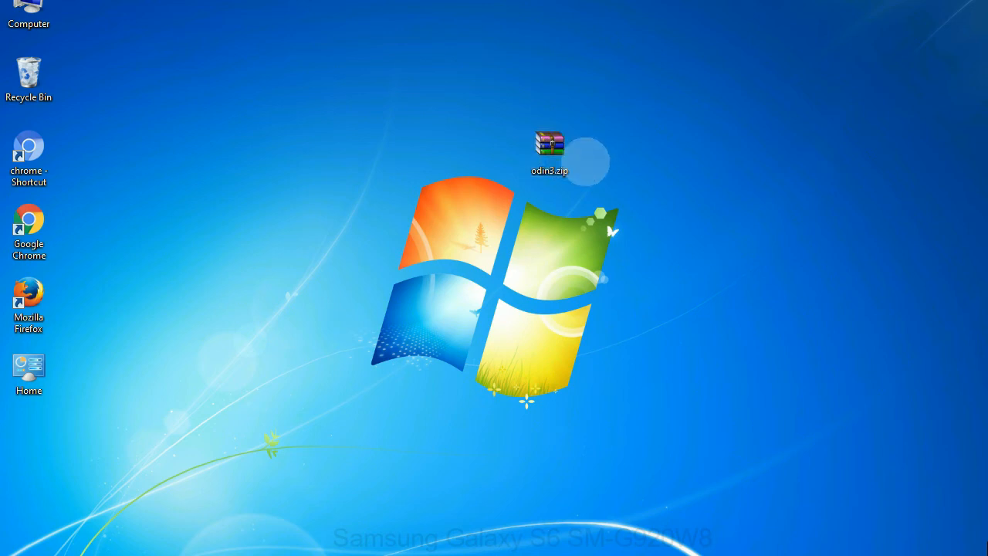
click(549, 151)
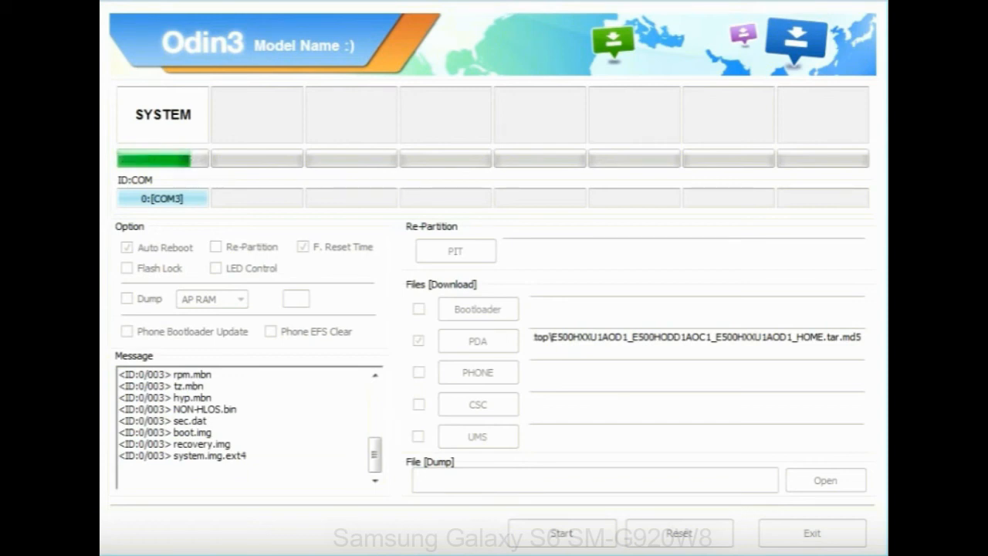
Step: Start flashing the HOME .tar.md5 firmware so system.img.ext4 begins writing
click(561, 533)
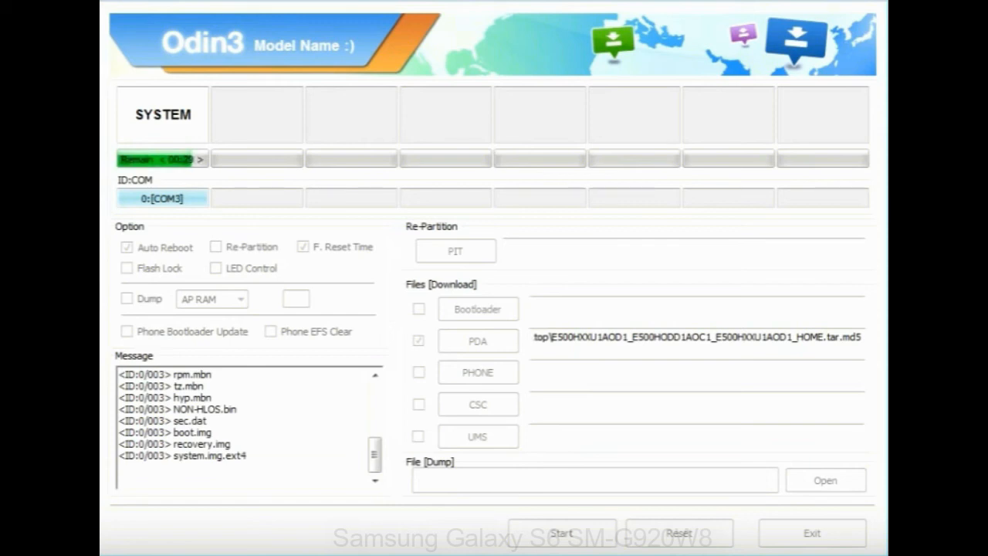